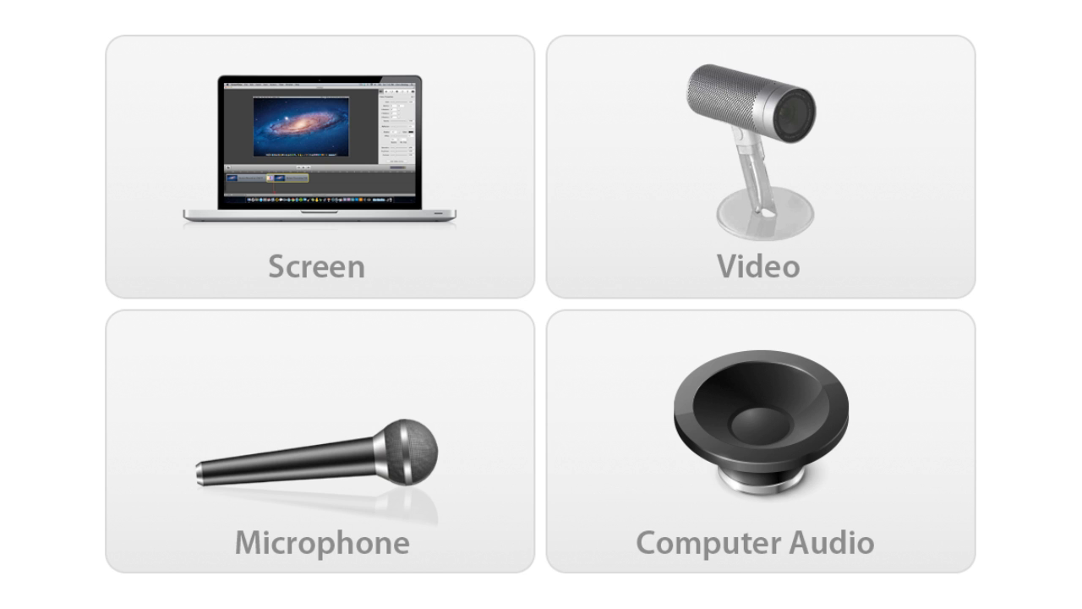
Start playing Ratatouille.mov from the QuickTime Player controller while recording the screen.
{"action": "left_click", "coordinate": [317, 165]}
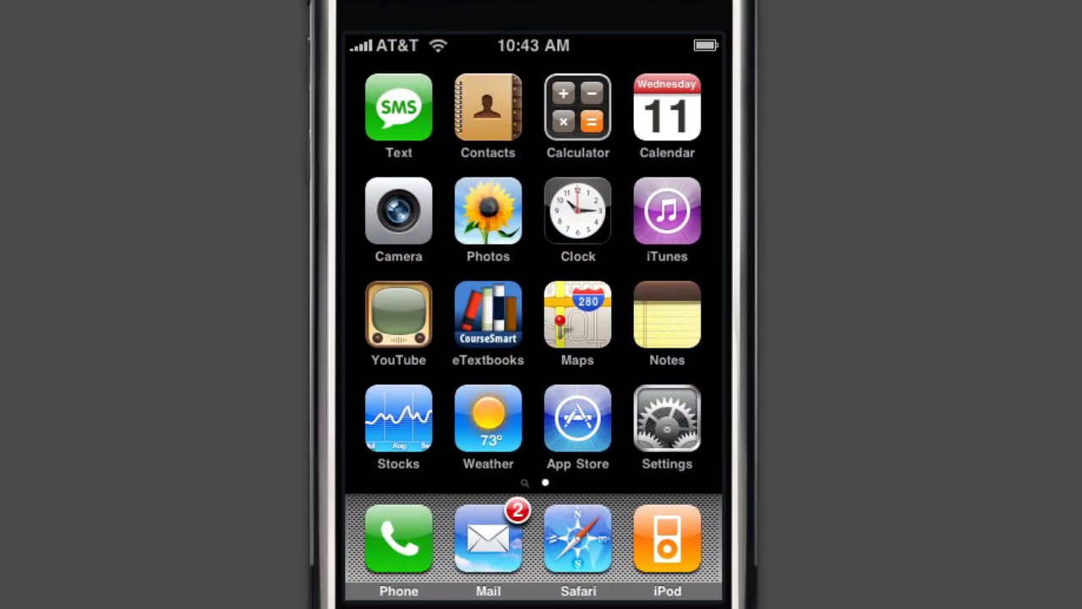
{"action": "left_click", "coordinate": [488, 317]}
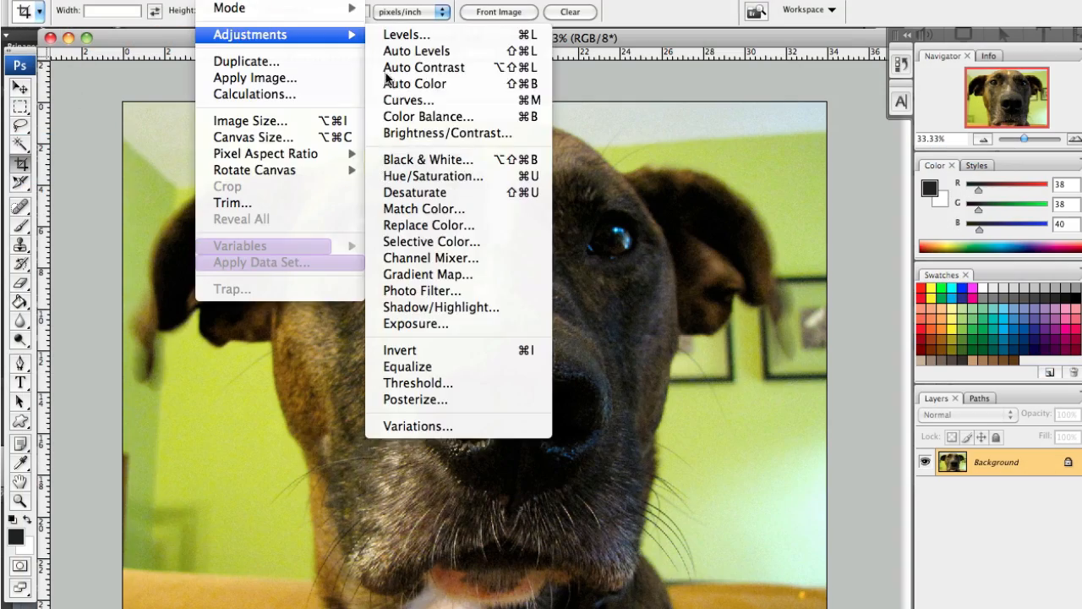
{"action": "left_click", "coordinate": [428, 116]}
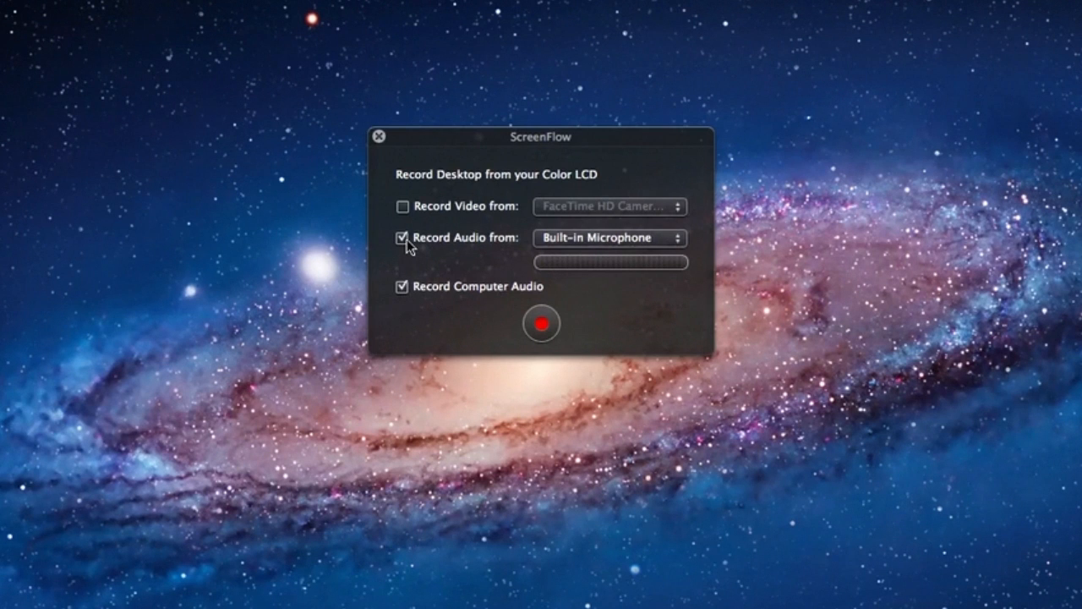
{"action": "mouse_move", "coordinate": [485, 238]}
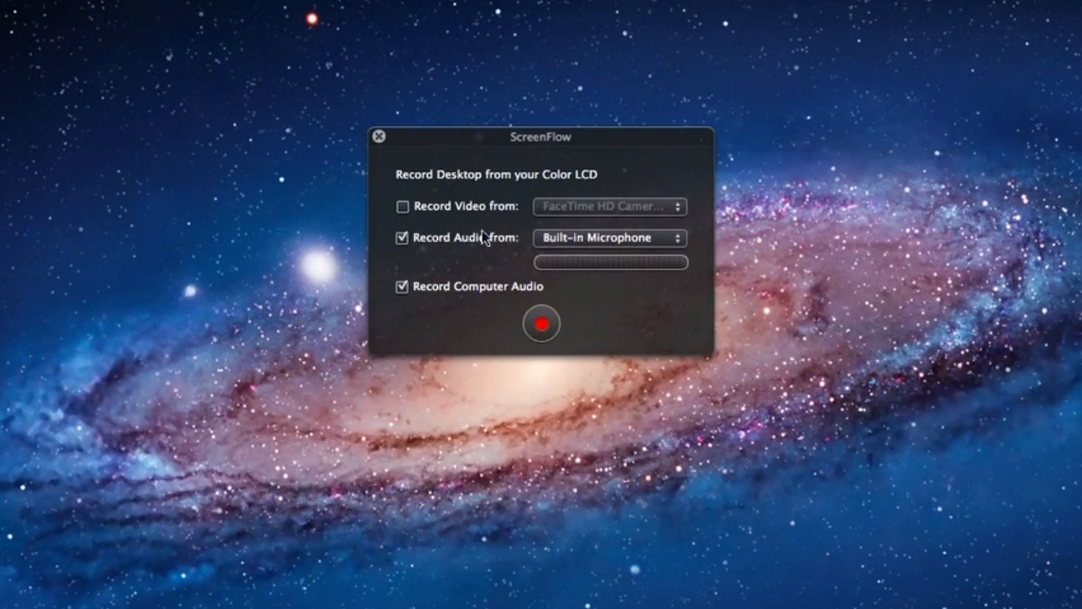
{"action": "left_click", "coordinate": [540, 323]}
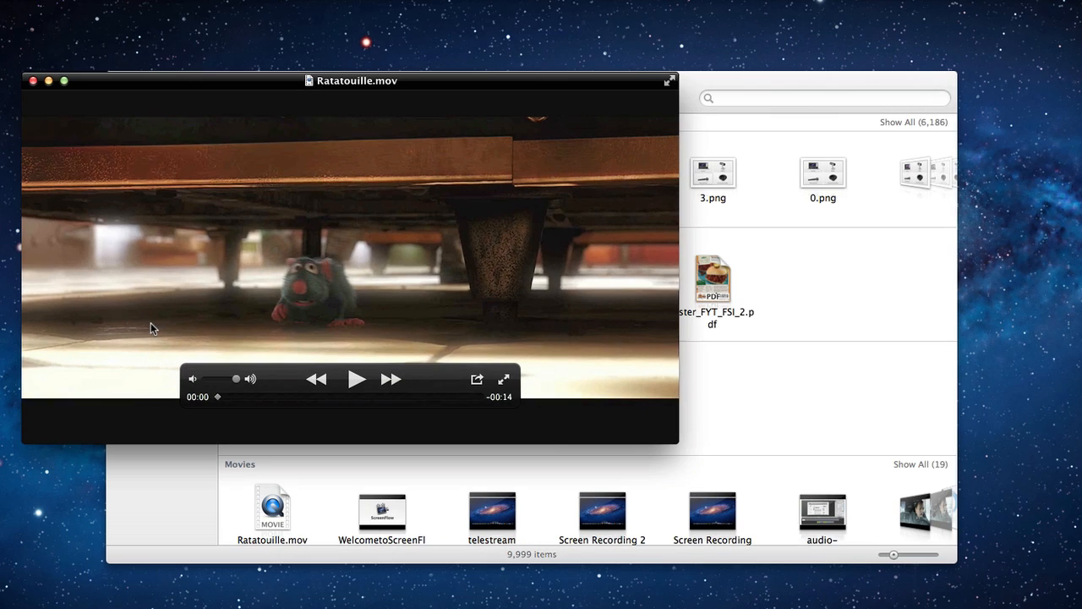
{"action": "left_click", "coordinate": [356, 379]}
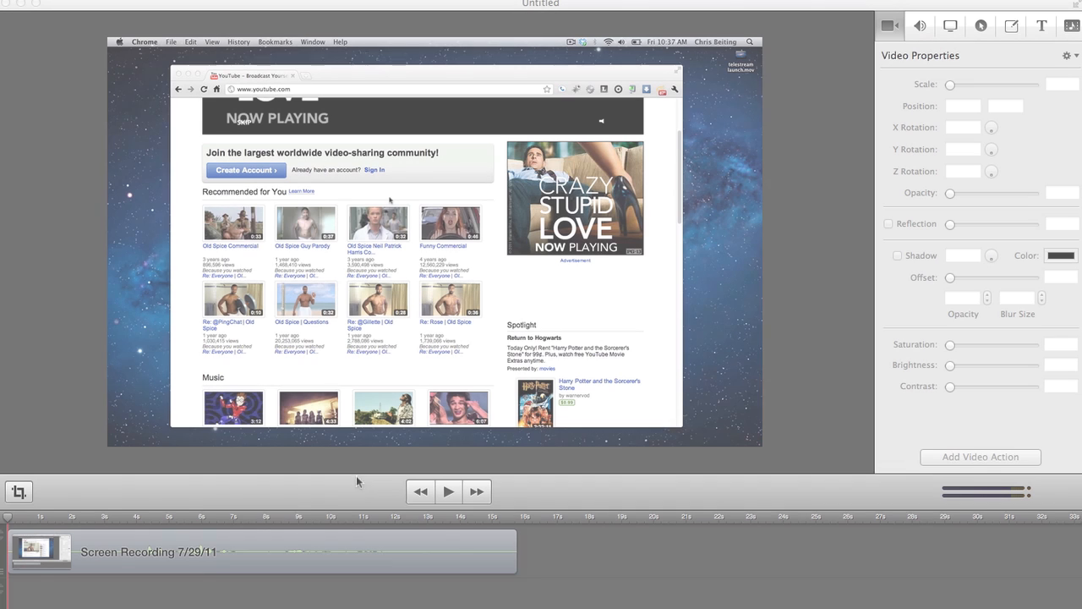
Select the screen recording clip on the timeline to show its callout properties.
{"action": "left_click", "coordinate": [287, 516]}
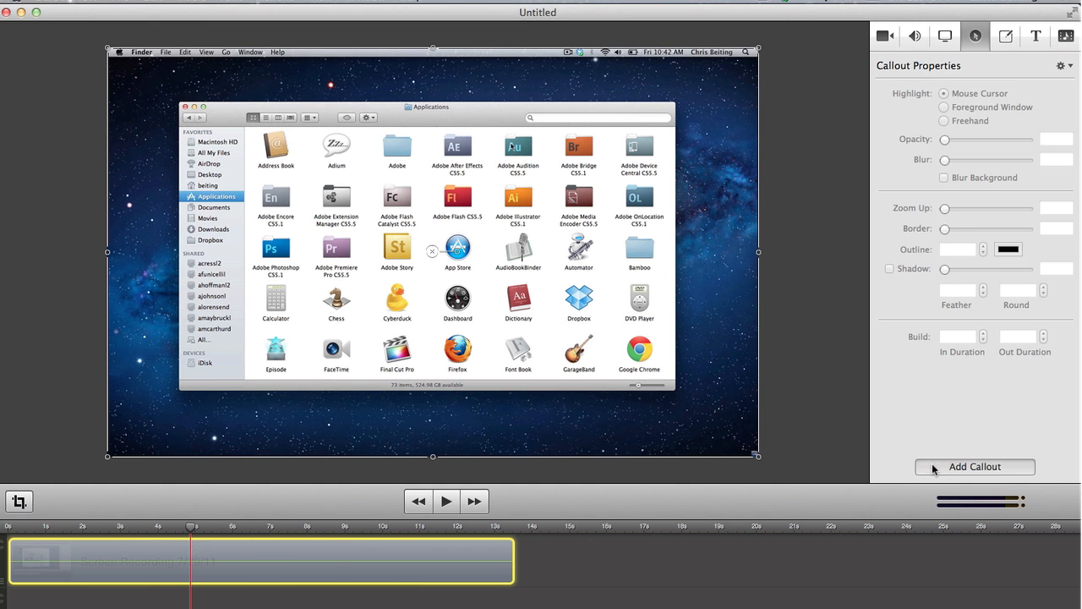
Add a Foreground Window callout with 24% surrounding opacity, blurred background and adjusted Zoom Up.
{"action": "left_click", "coordinate": [975, 466]}
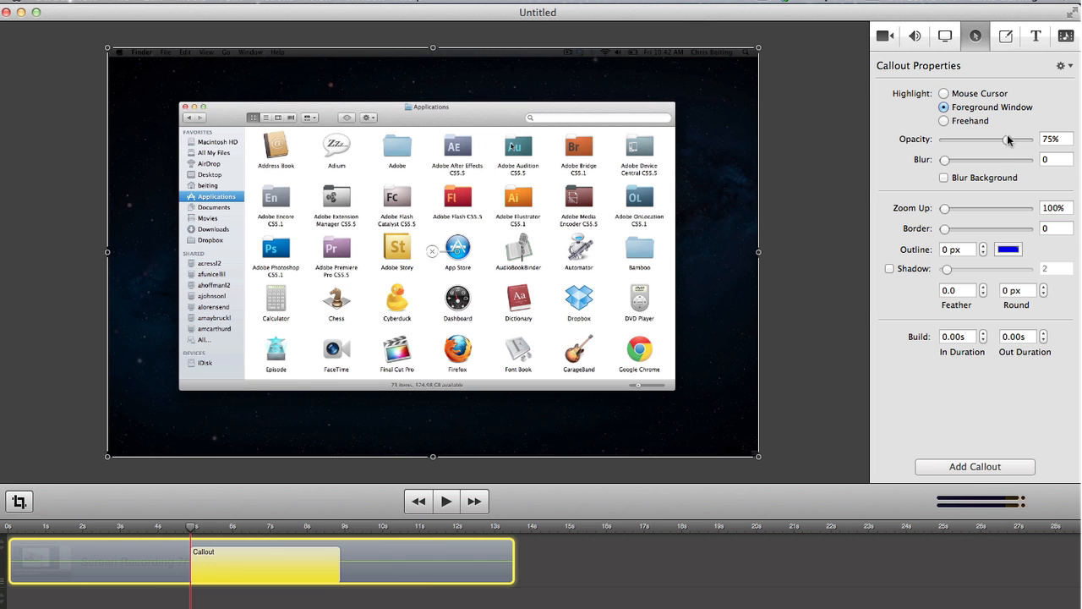
{"action": "left_click_drag", "start_coordinate": [1006, 140], "coordinate": [968, 139]}
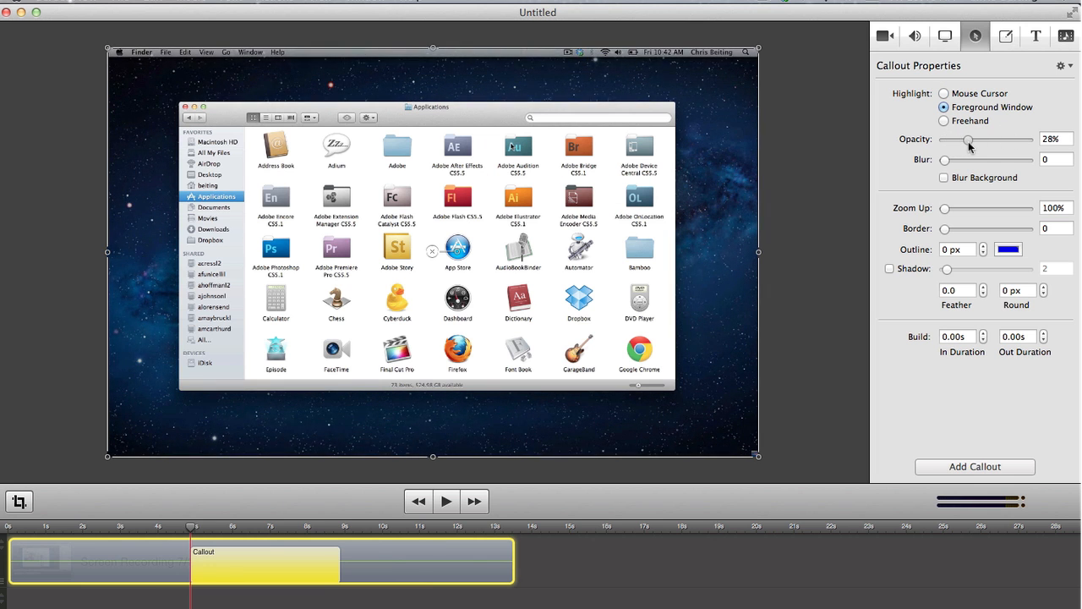
{"action": "left_click_drag", "start_coordinate": [969, 140], "coordinate": [964, 140]}
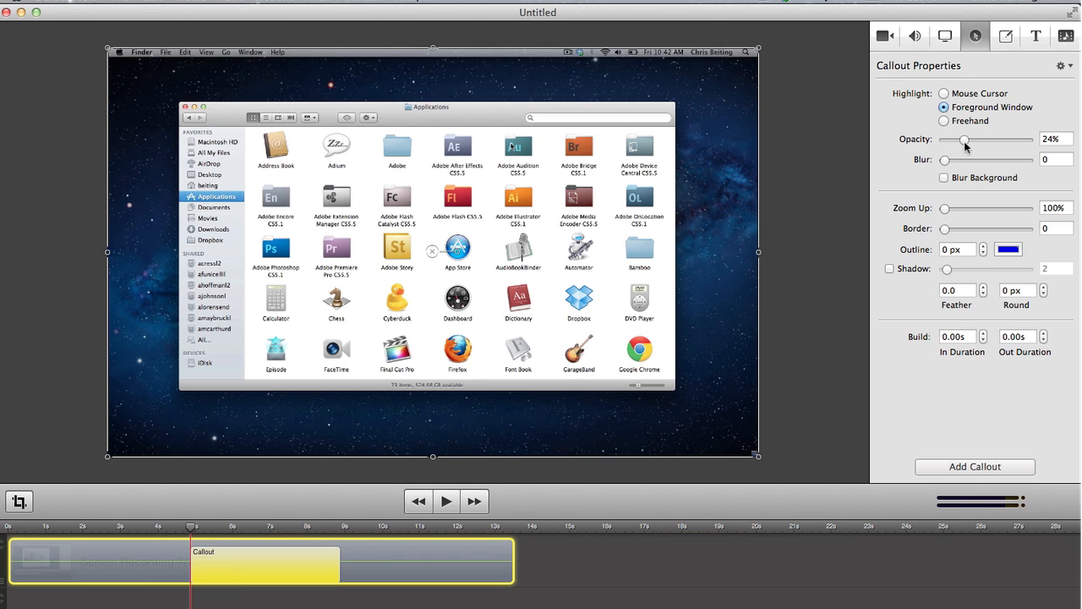
{"action": "left_click", "coordinate": [945, 178]}
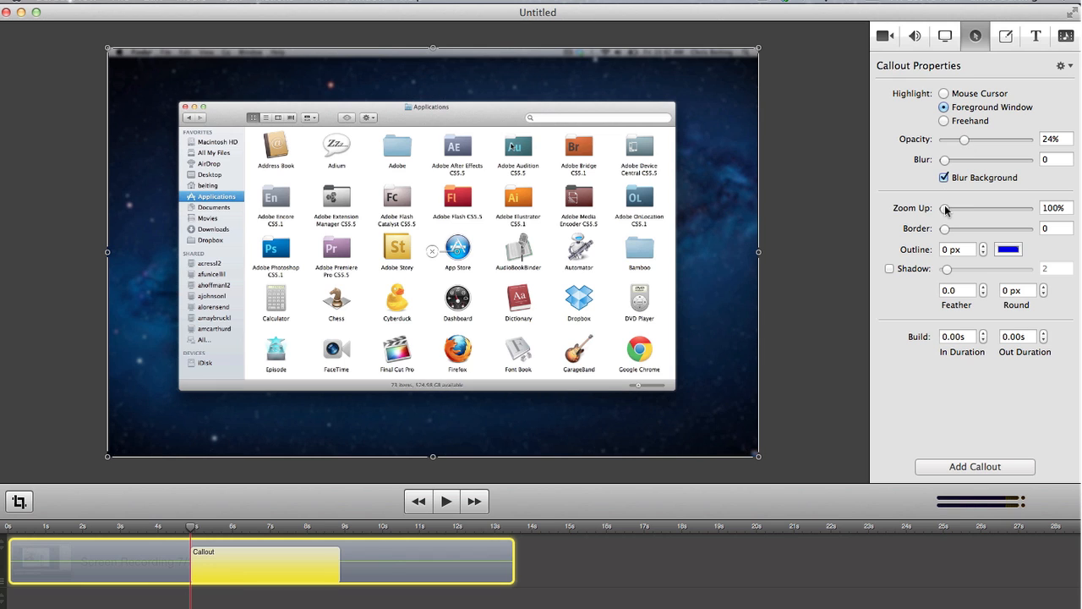
{"action": "left_click_drag", "start_coordinate": [944, 208], "coordinate": [948, 208]}
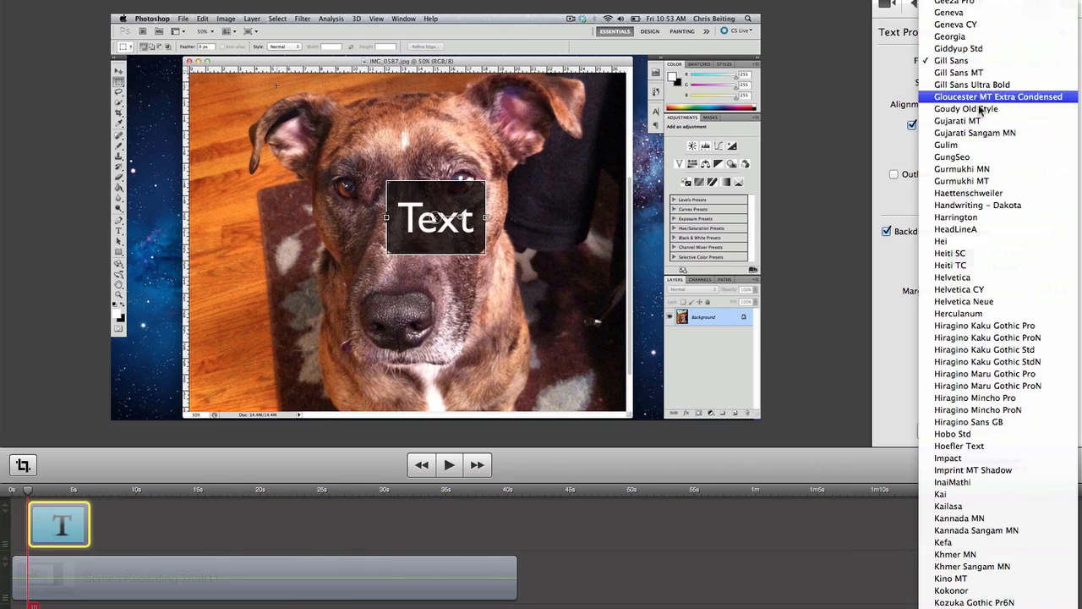
Set the title text box to Helvetica reading 'Photoshop Tips'.
{"action": "left_click", "coordinate": [952, 277]}
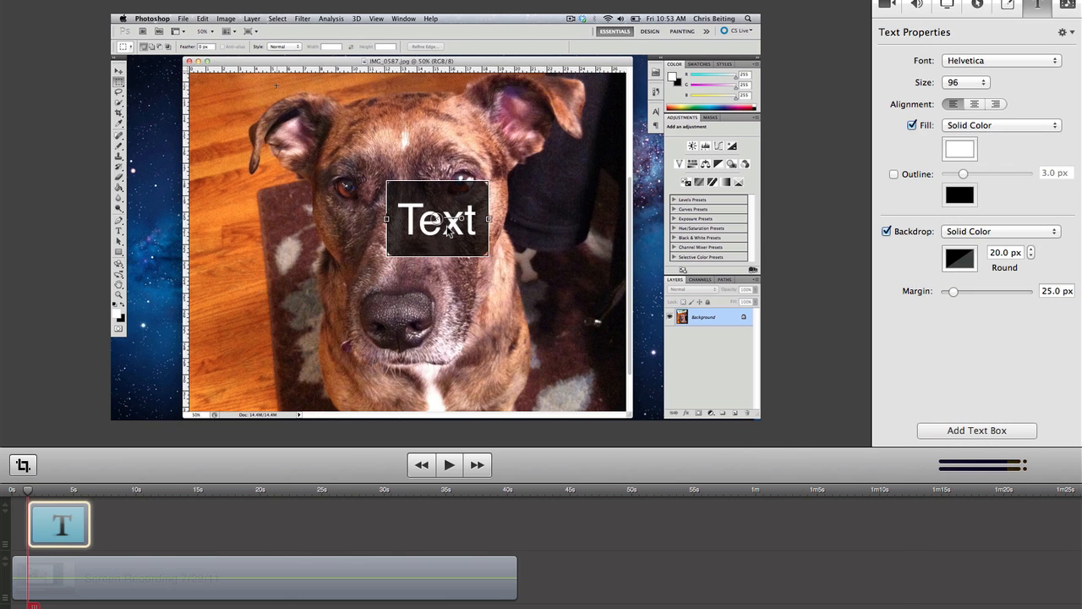
{"action": "type", "text": "Photoshop Tips"}
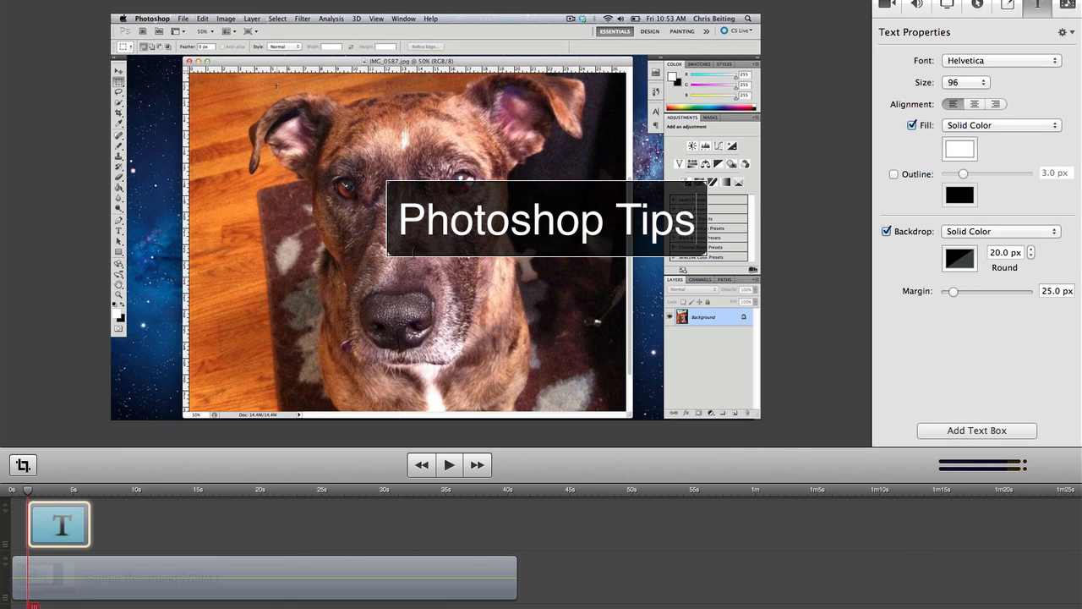
{"action": "left_click", "coordinate": [287, 578]}
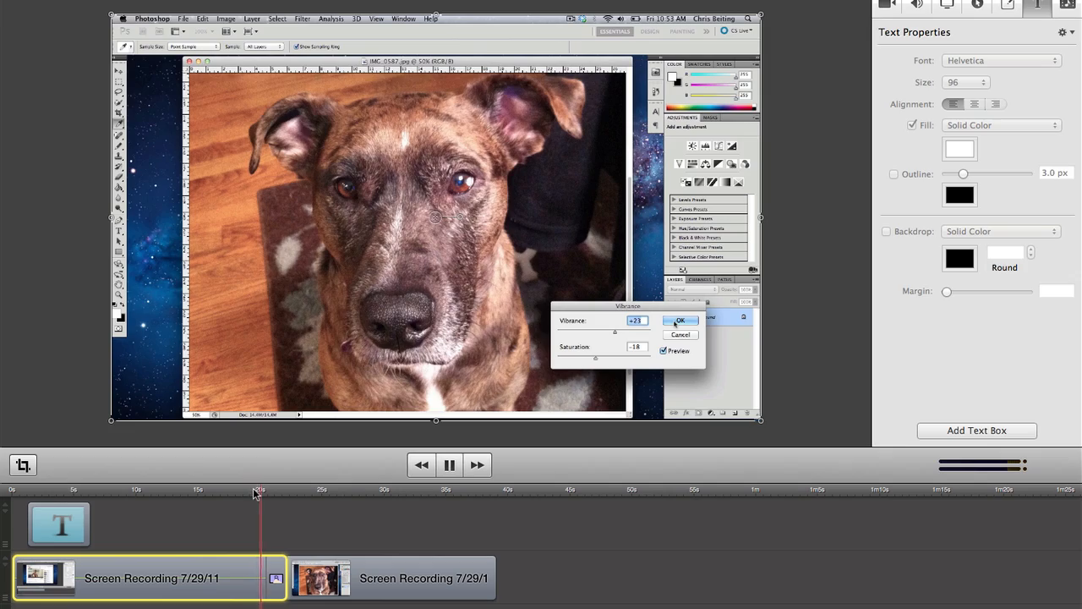
Play the screencast from about the 20-second point through the clip transition.
{"action": "left_click", "coordinate": [232, 23]}
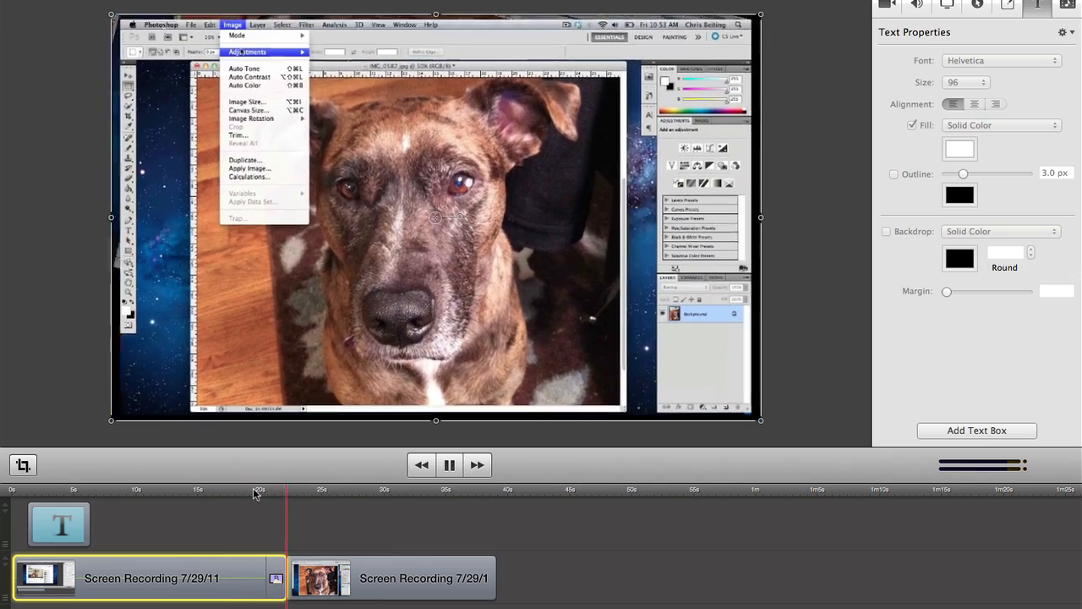
{"action": "left_click", "coordinate": [120, 8]}
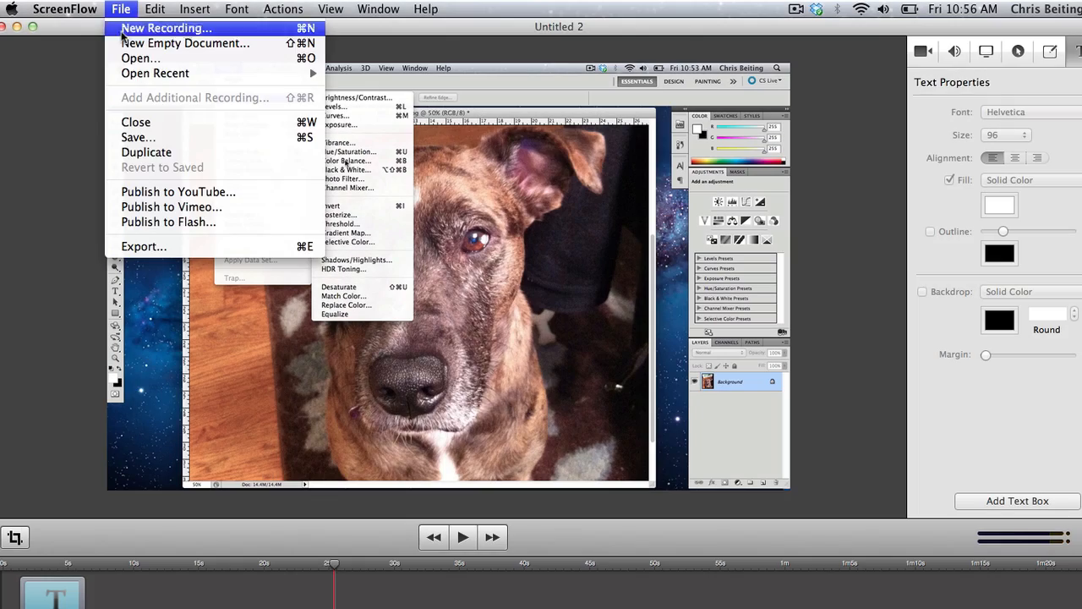
{"action": "mouse_move", "coordinate": [178, 192]}
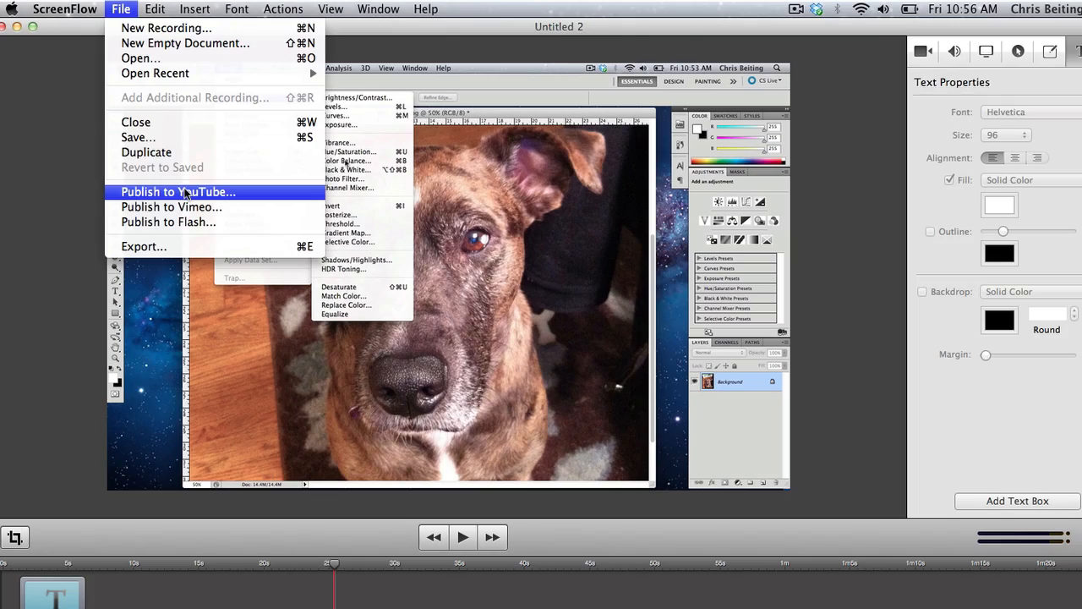
Publish the screencast to YouTube, signing in and uploading it as 'Photoshop Tips'.
{"action": "left_click", "coordinate": [177, 191]}
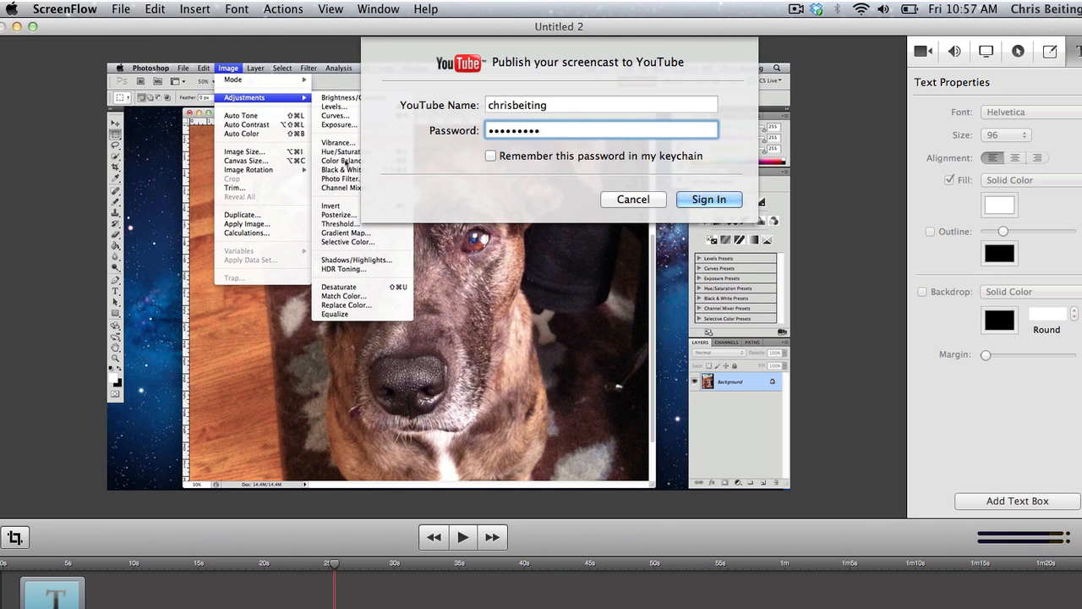
{"action": "left_click", "coordinate": [710, 199]}
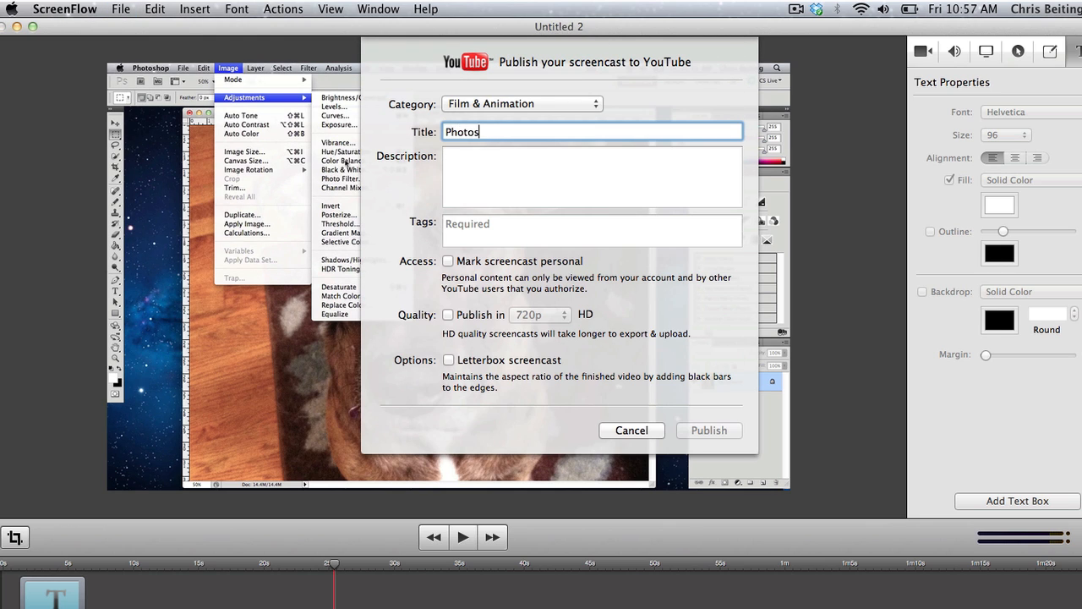
{"action": "left_click", "coordinate": [709, 430]}
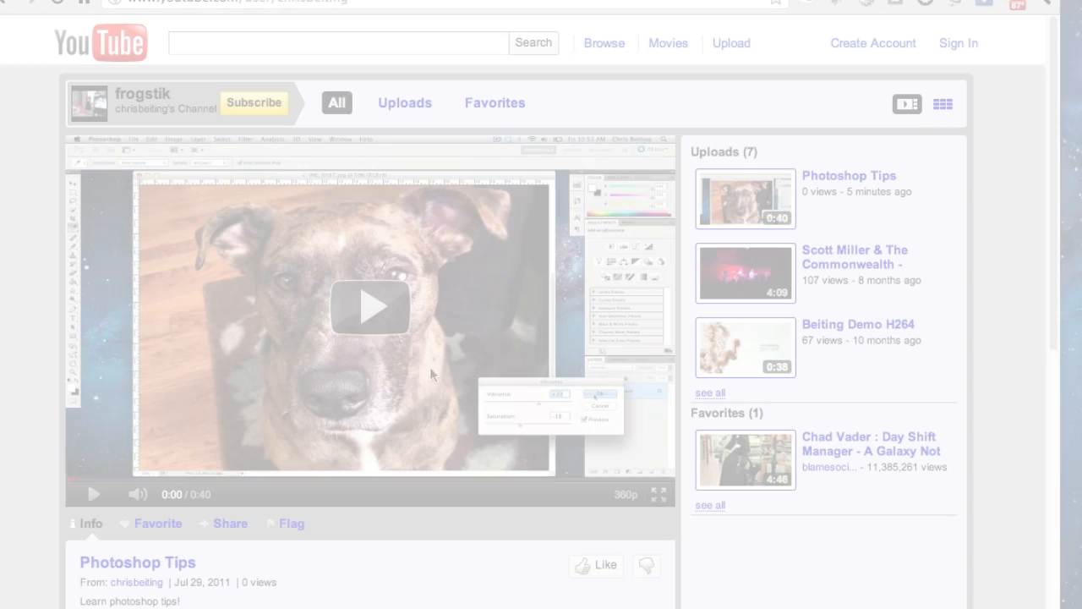